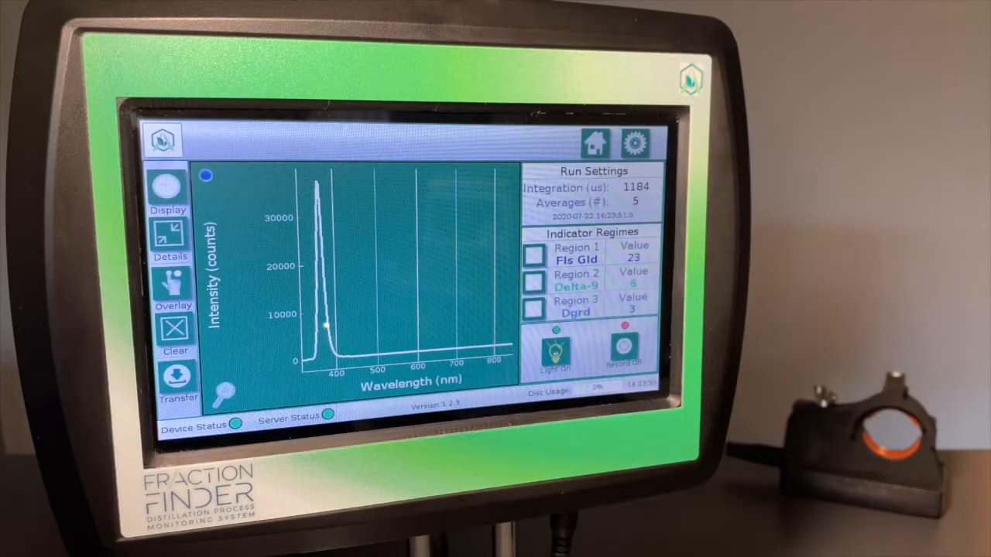
Enable indicator Regions 1 and 2 so their wavelength bands highlight on the live spectrum
click(623, 353)
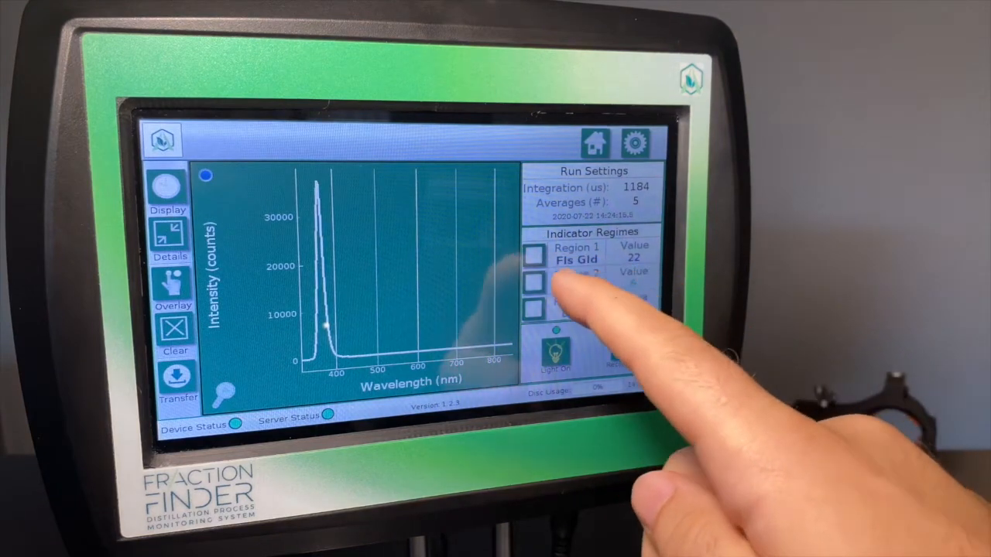
click(536, 254)
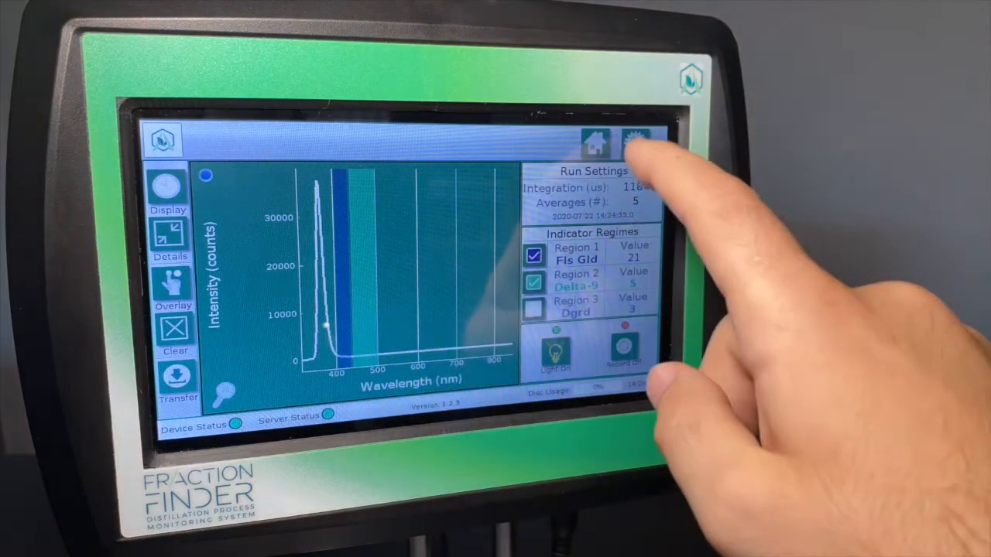
Set indicator Region 2's wavelength to CBD via Edit Wavelength 2 and return to the Display screen
click(634, 143)
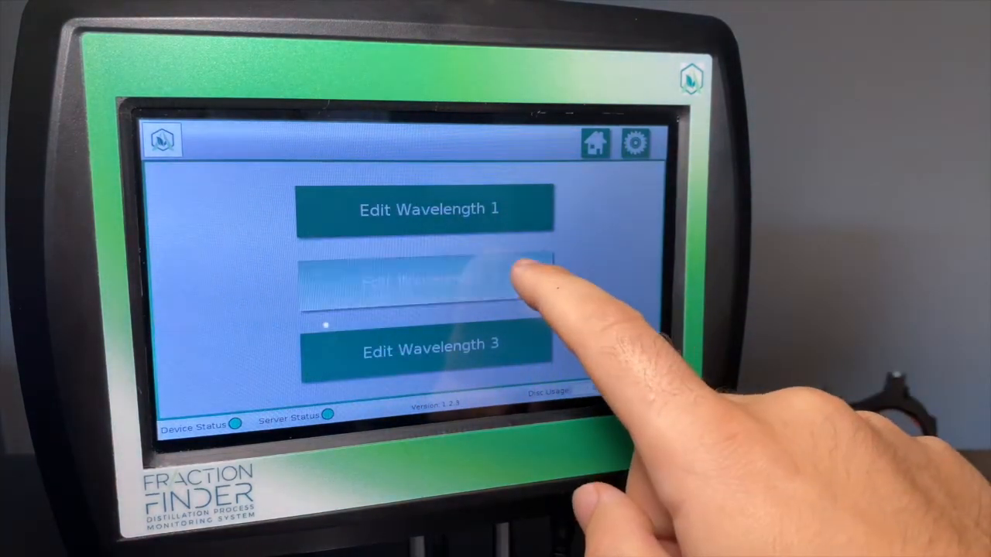
click(425, 282)
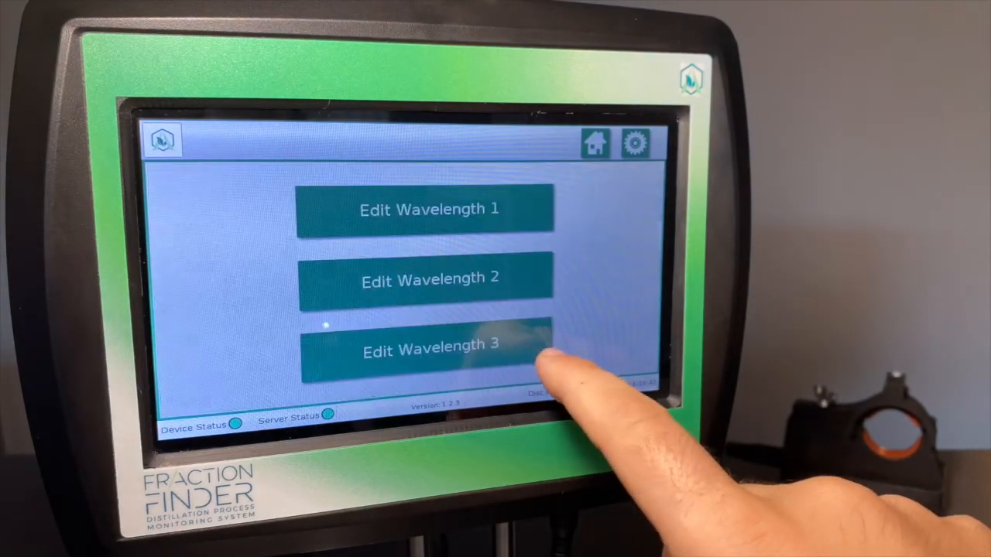
click(430, 353)
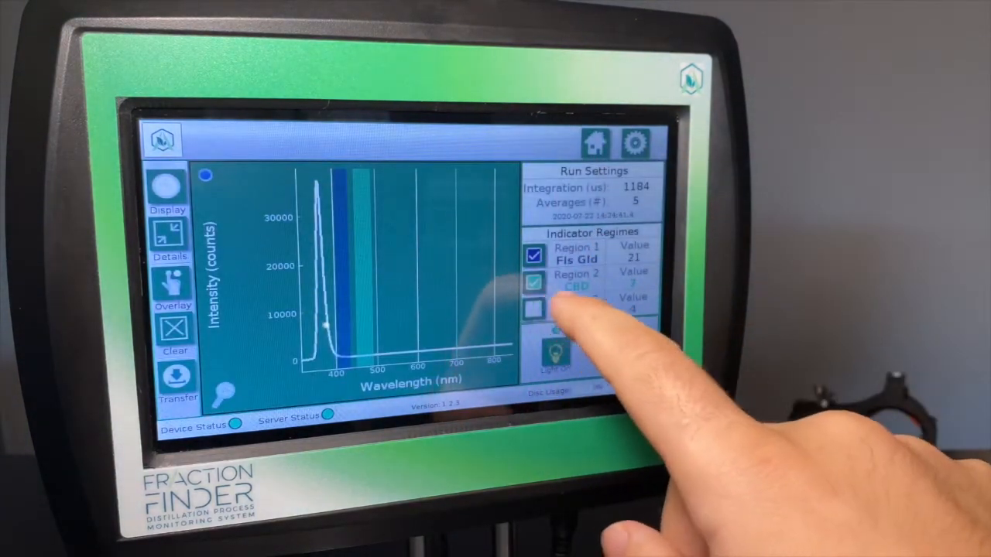
Toggle Region 2 CBD off and on, then enable Region 3 Dgrd so all three bands show
click(534, 281)
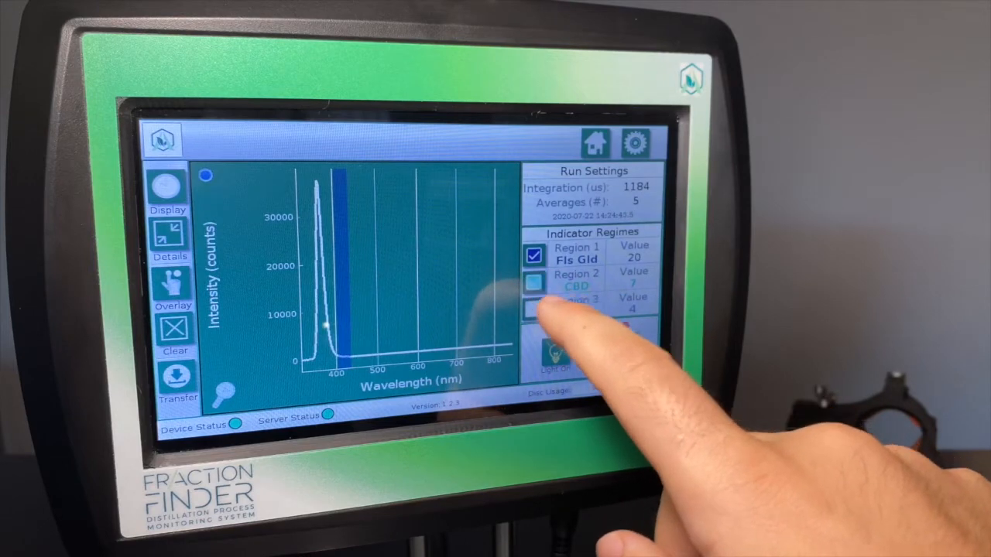
click(533, 283)
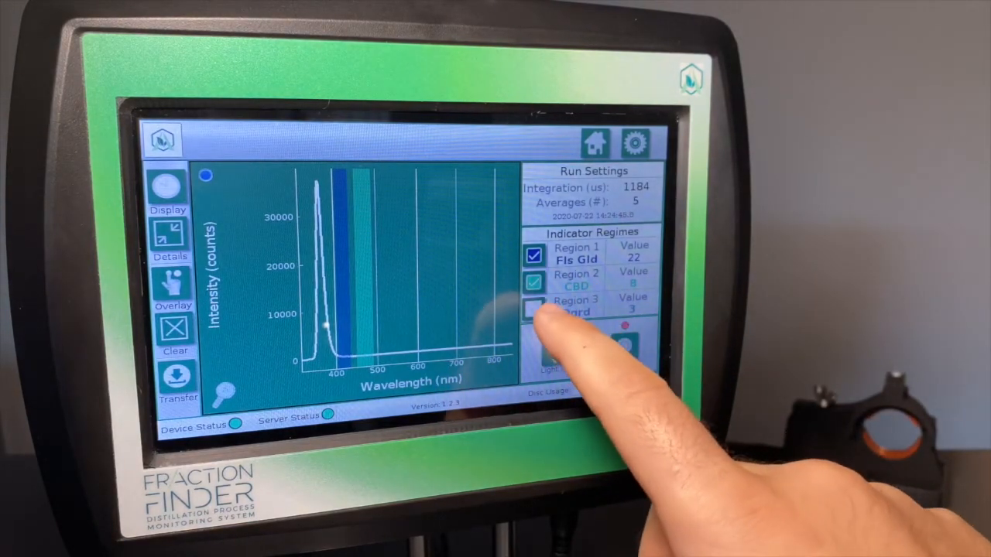
click(534, 309)
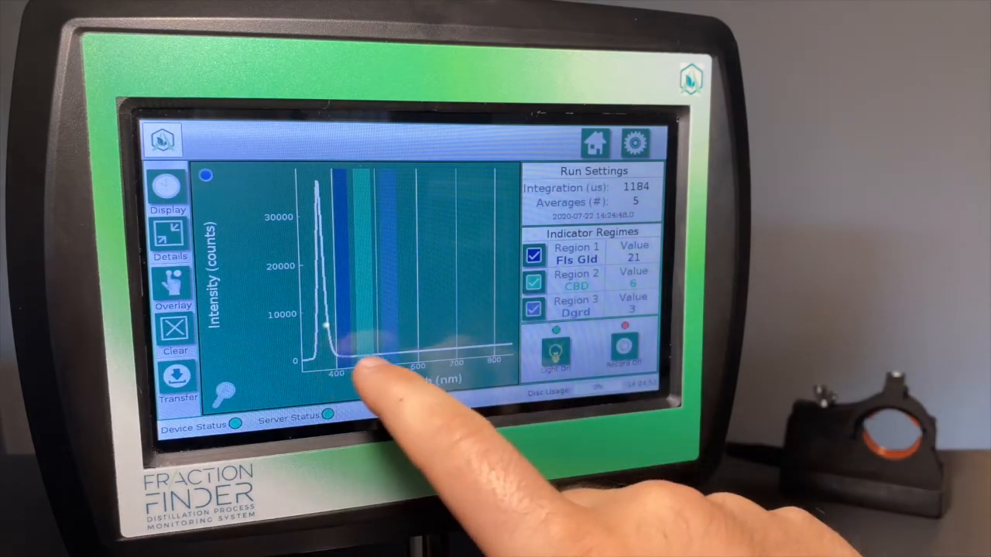